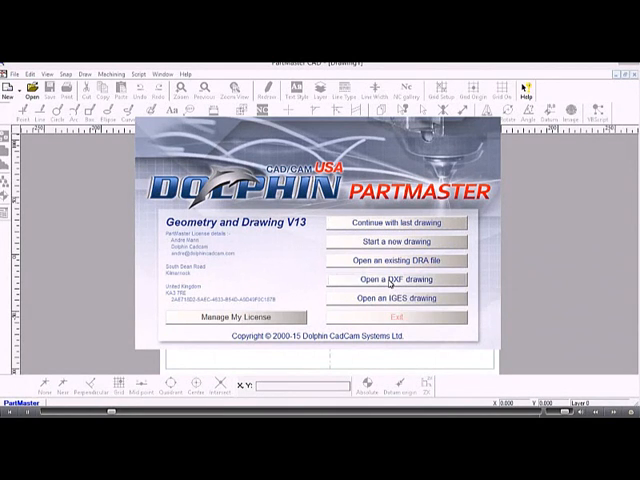
- Choose test cylinder.dxf for DXF import to reach its millimetre import options
left_click(394, 279)
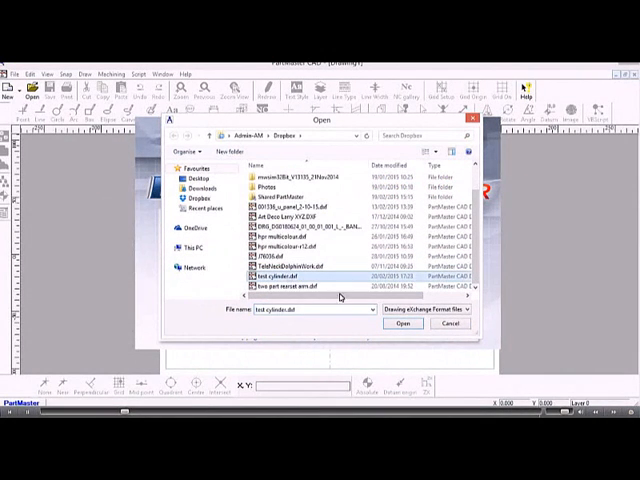
left_click(402, 322)
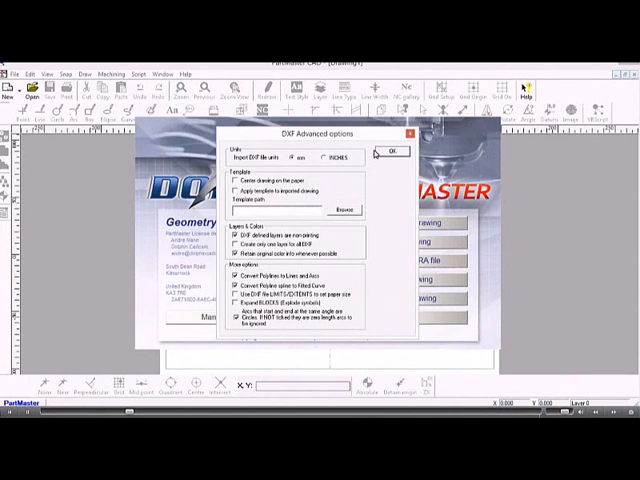
- Load the drawing, mark the tapered outline as a profile, and save as 'test cylinder 2.dra'
left_click(395, 151)
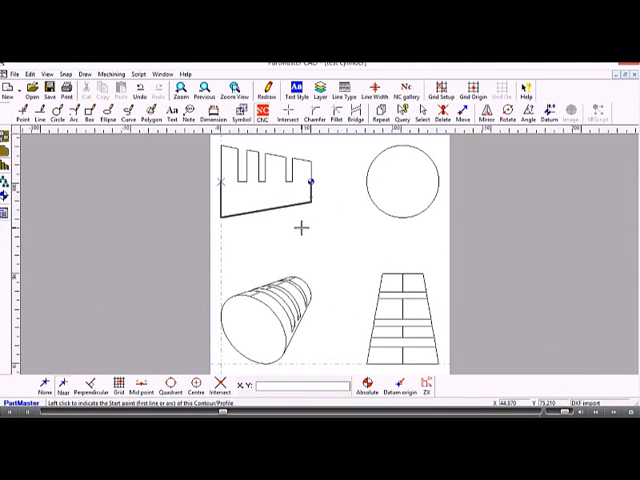
left_click(11, 73)
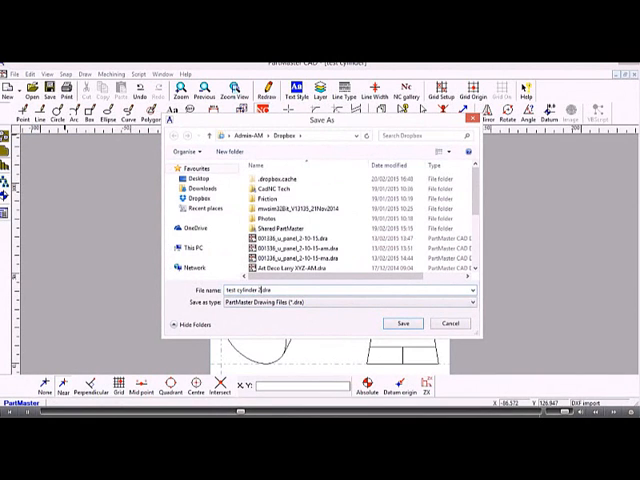
left_click(399, 323)
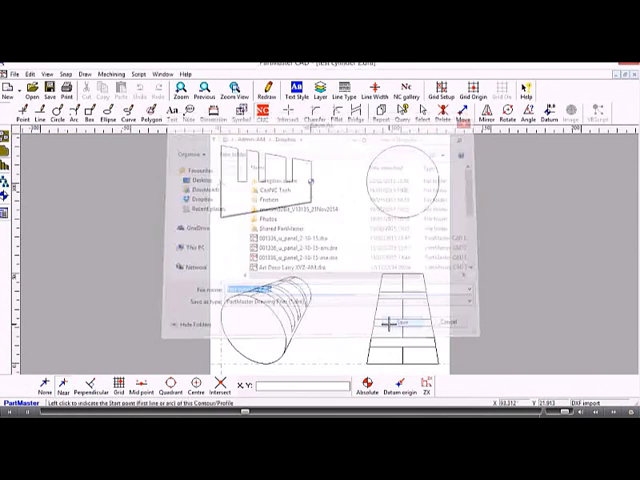
- Define a right-hand turning tool as Tool 1 in Define Turning Tool
left_click(118, 74)
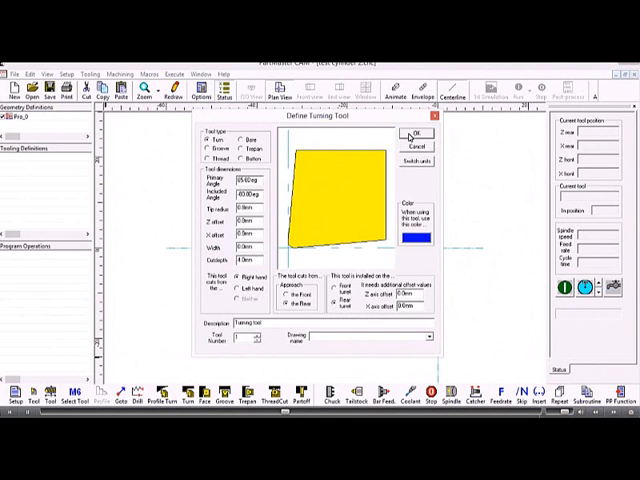
left_click(407, 133)
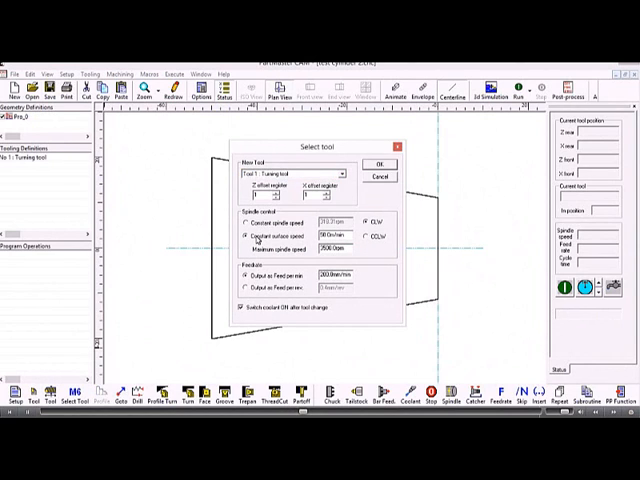
- Add the Tool 1 selection as the first program operation and start a turn cycle
left_click(378, 164)
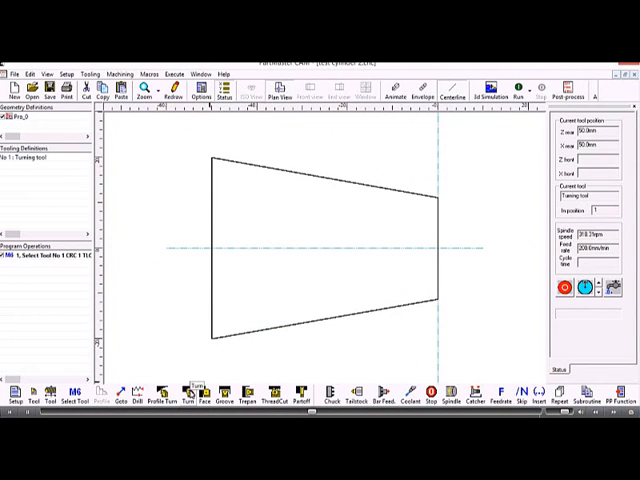
left_click(197, 391)
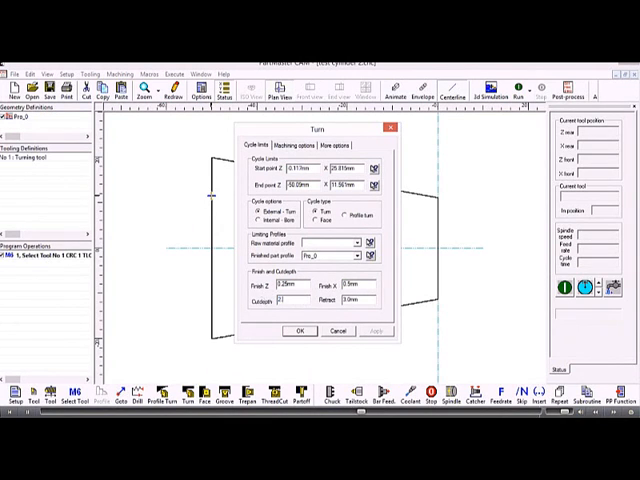
- Confirm the outside roughing turn of Pro_0 as the second operation
left_click(295, 330)
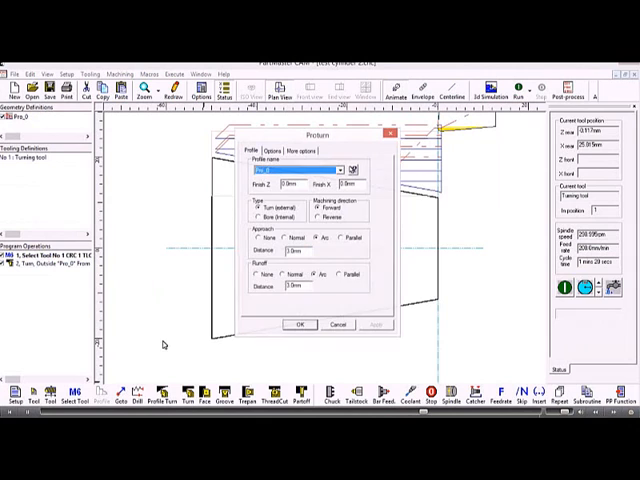
- Add a forward profile turn of Pro_0 with Normal approach as operation three
left_click(258, 240)
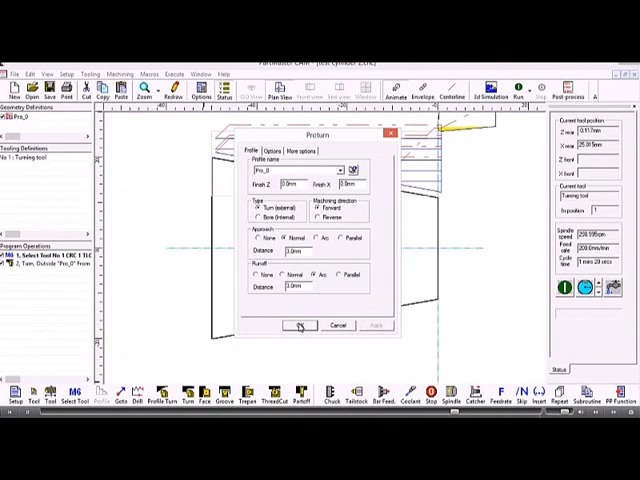
left_click(299, 325)
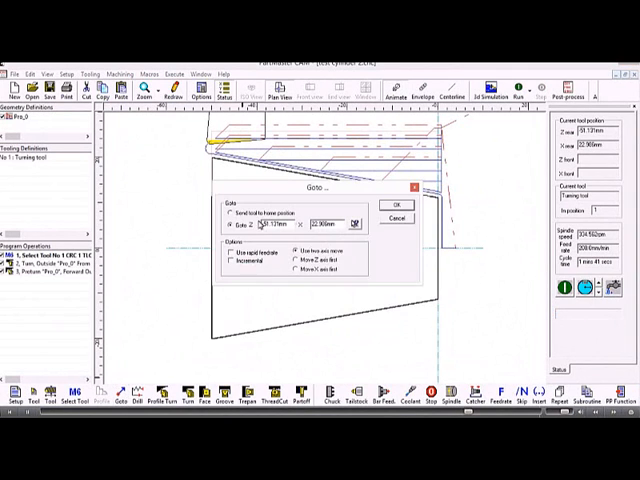
- Choose 'Send tool to home position' as the fourth program operation
left_click(383, 205)
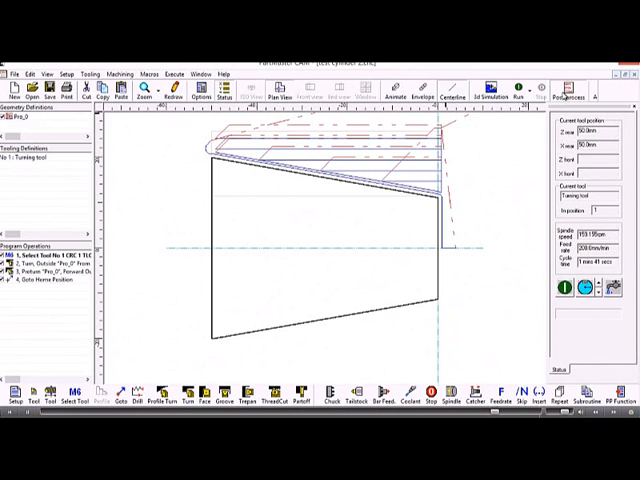
- Post-process the turning program into test cylinder 2.pun and dismiss the notice
left_click(576, 92)
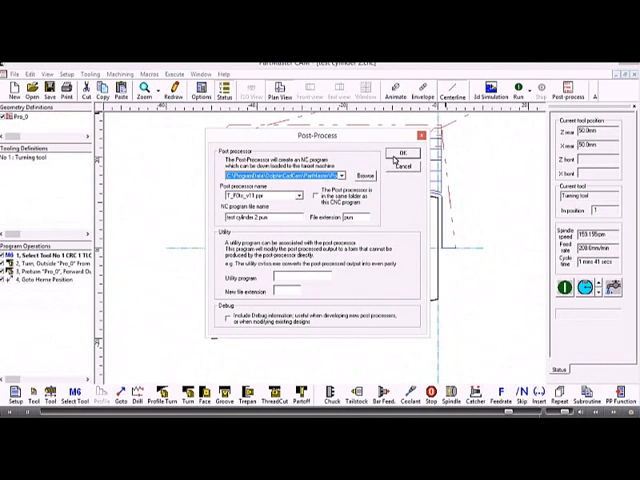
left_click(399, 153)
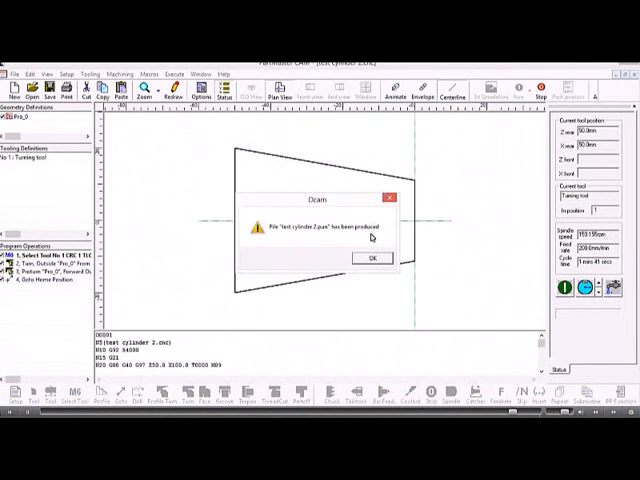
left_click(371, 258)
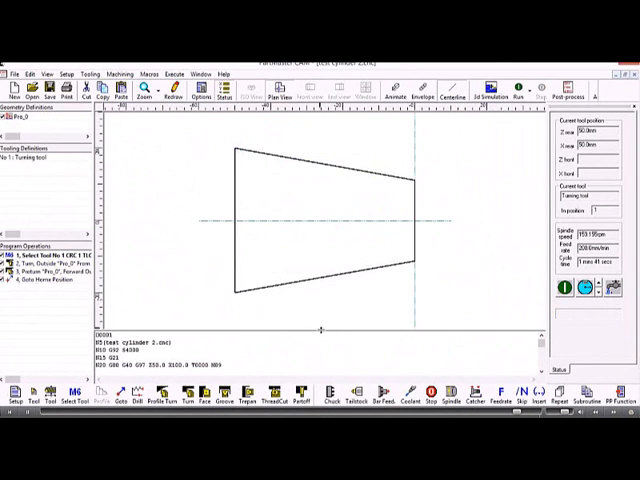